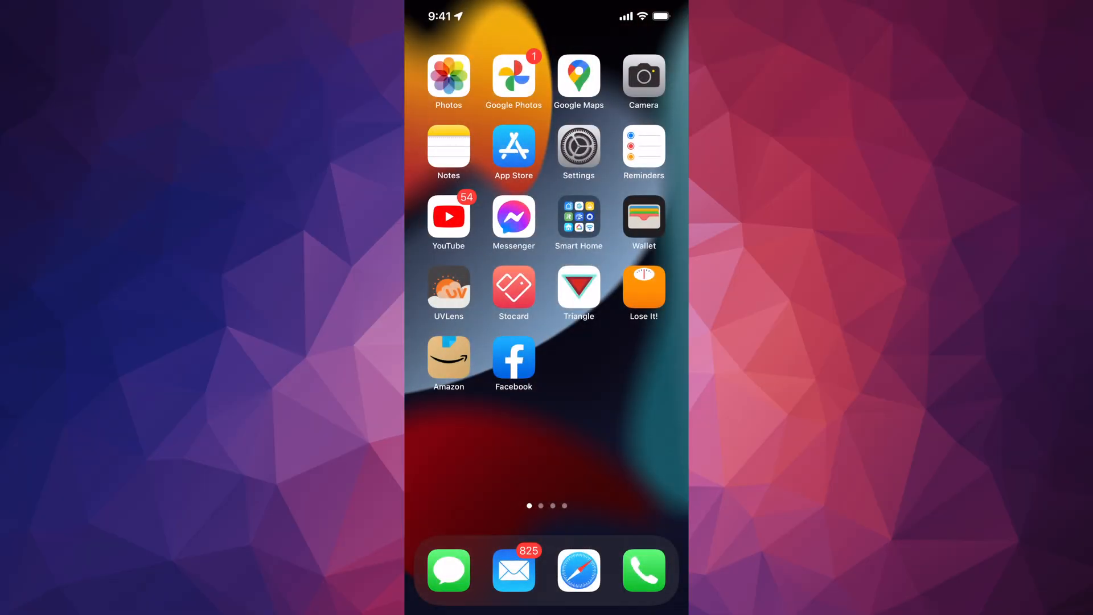
# Launch Google Photos from the Home Screen to reach its February photo grid.
pyautogui.click(513, 77)
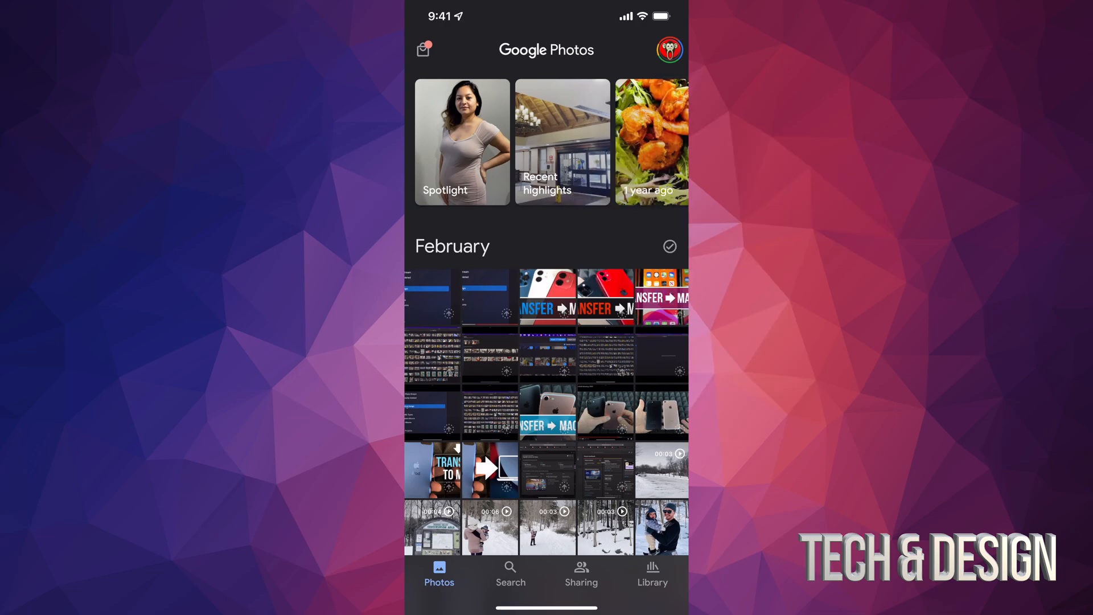
# Show the account menu with backup status and storage usage.
pyautogui.click(668, 50)
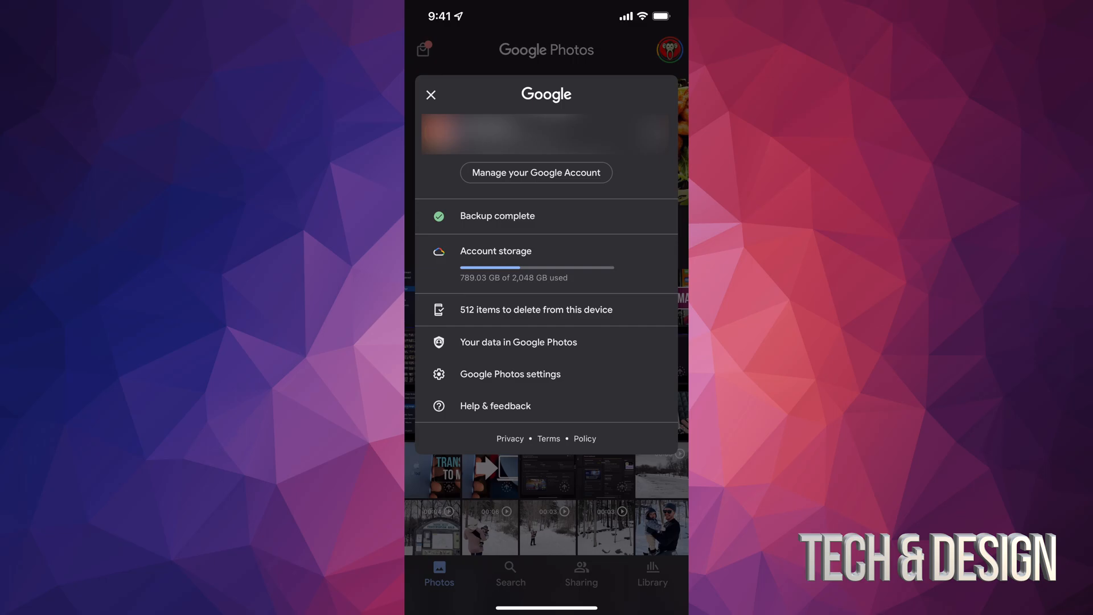
# Choose '512 items to delete from this device' to reach the free-up-space screen.
pyautogui.click(536, 310)
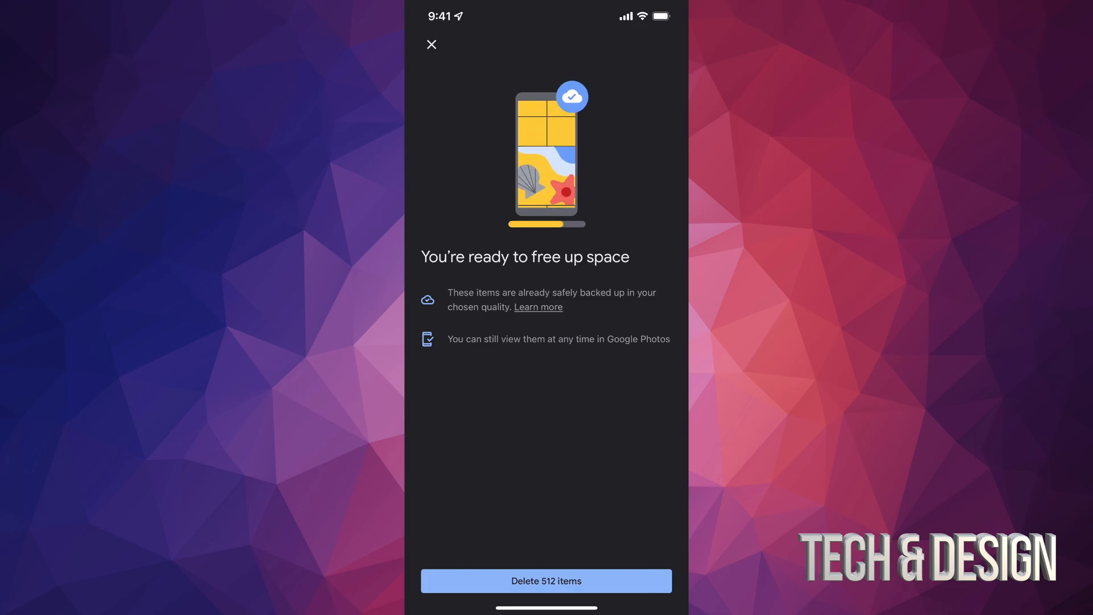
# Delete the 512 backed-up items and approve the iOS deletion prompt.
pyautogui.click(547, 581)
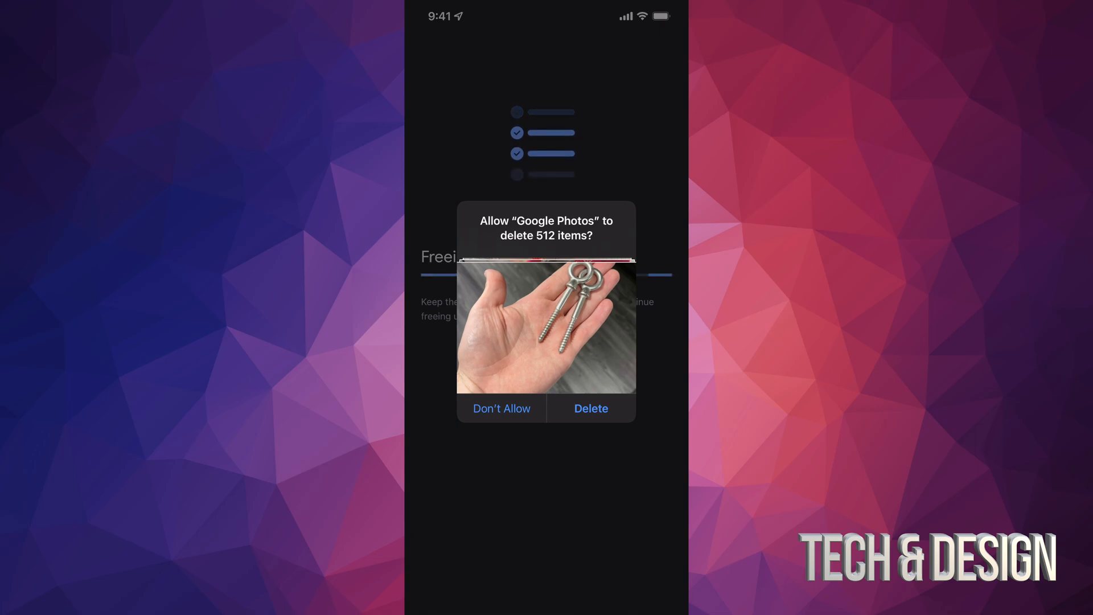
pyautogui.click(590, 409)
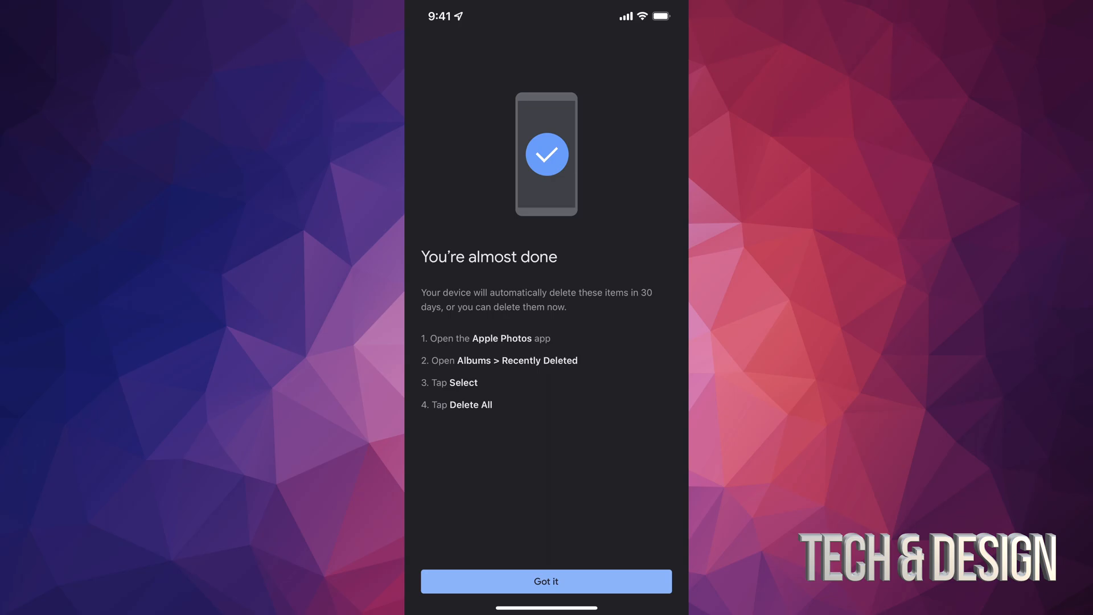
# Dismiss the 'You're almost done' screen with 'Got it'.
pyautogui.click(546, 581)
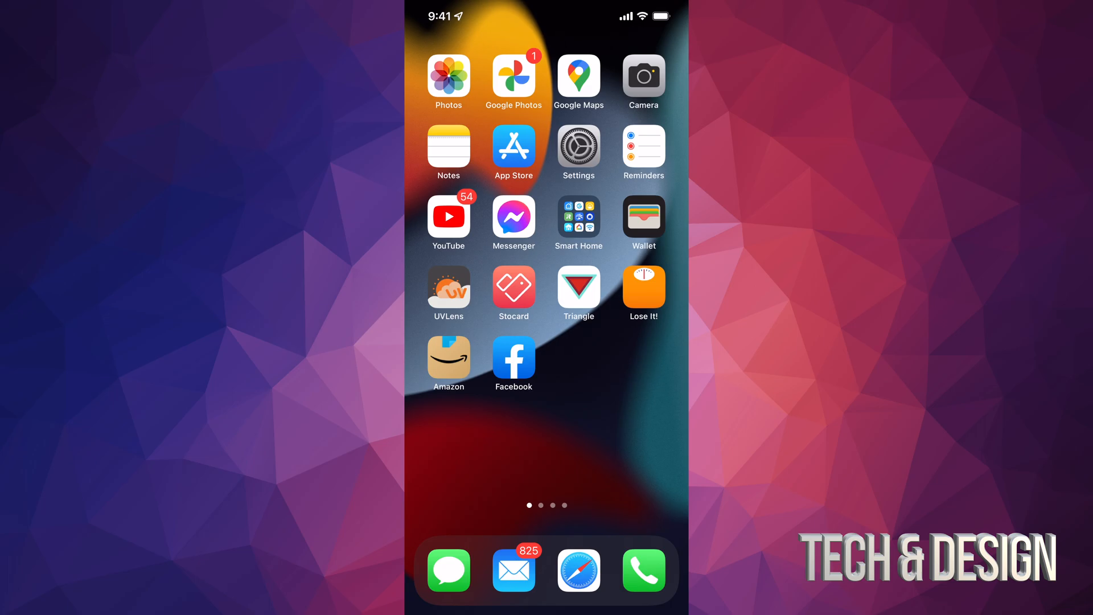
# Launch Apple Photos and go to the Recently Deleted album under Utilities.
pyautogui.click(448, 77)
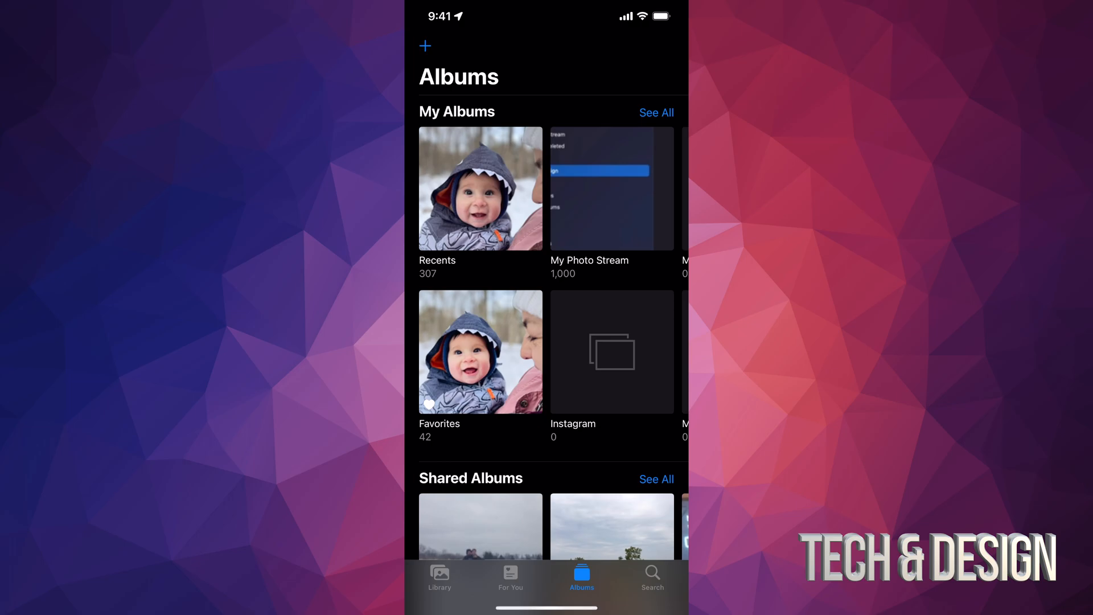
pyautogui.scroll(-3)
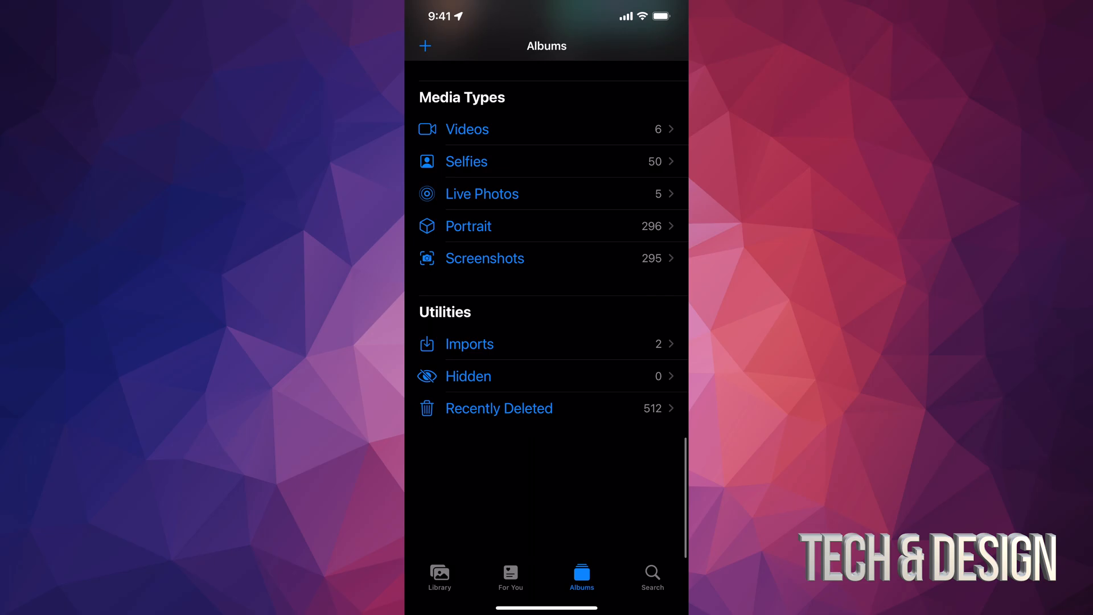
pyautogui.click(499, 407)
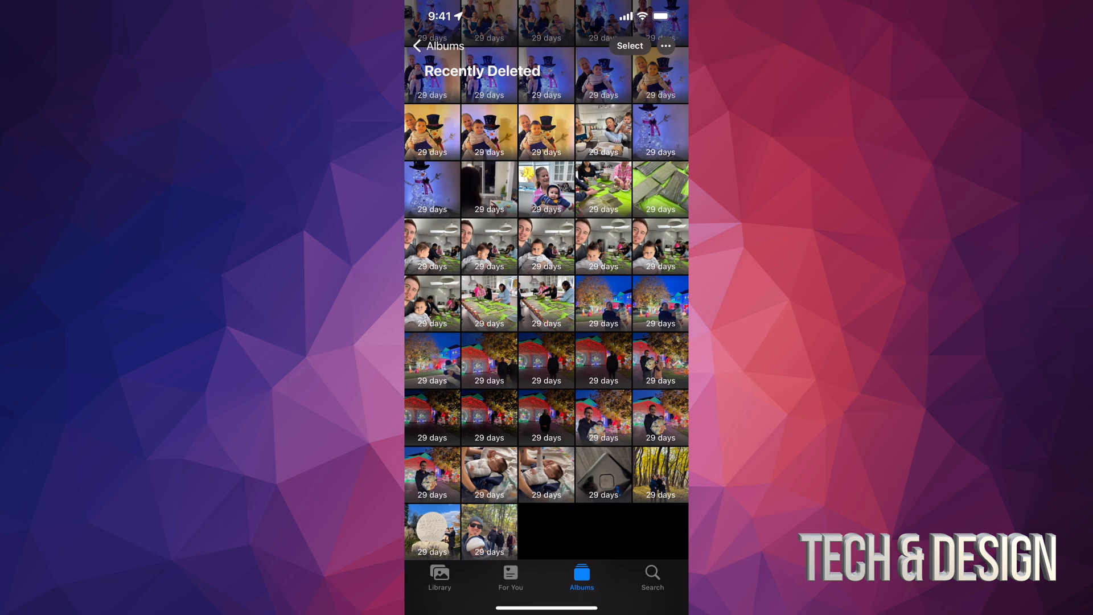
# Delete All 512 items from Recently Deleted, then go back to Albums.
pyautogui.click(628, 46)
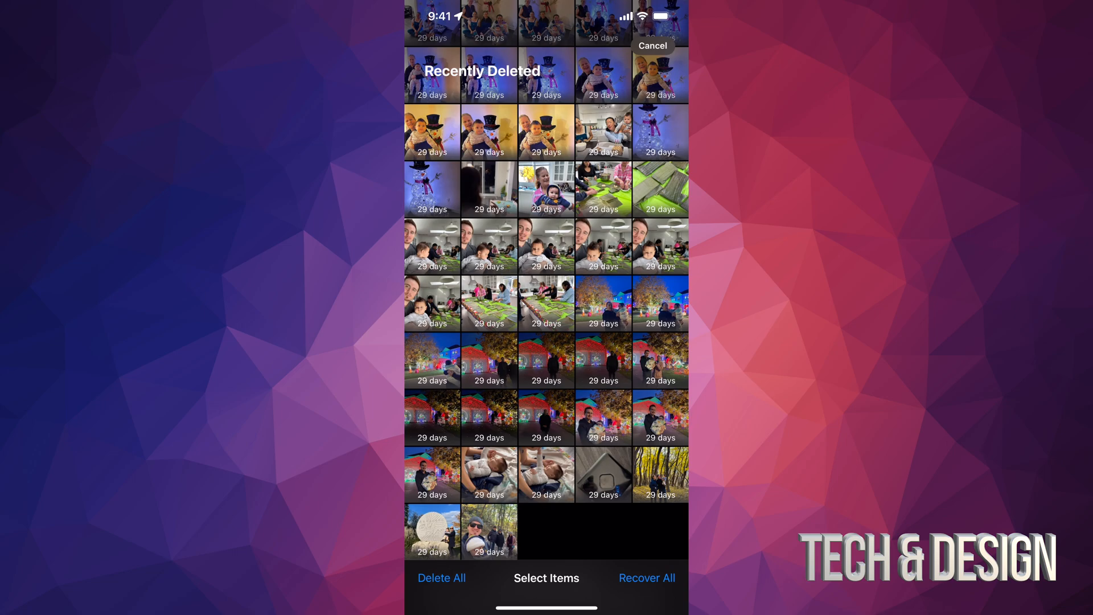
pyautogui.click(441, 578)
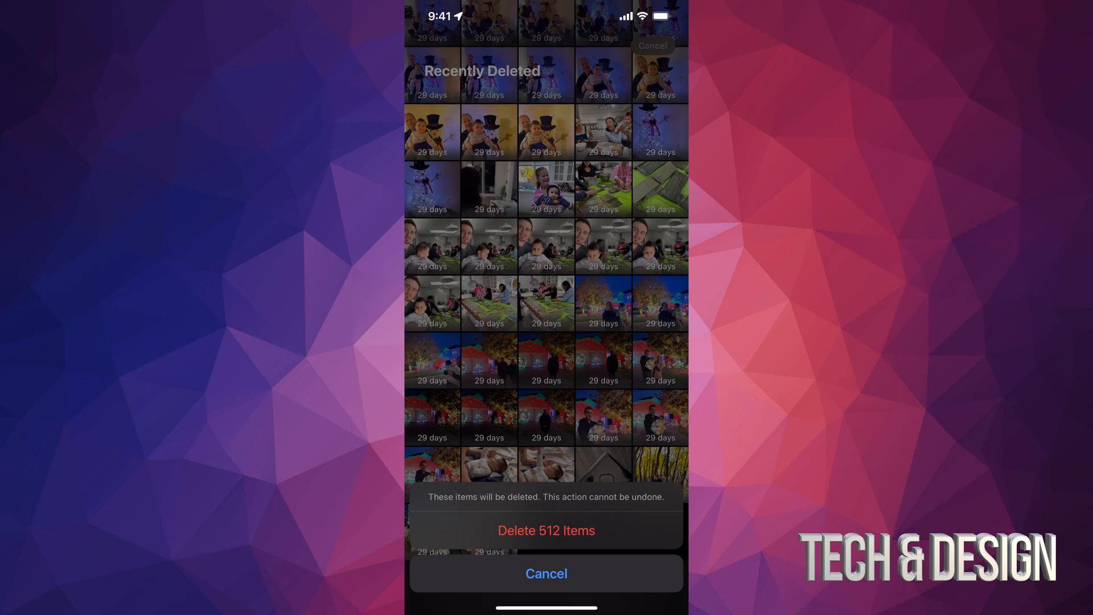
pyautogui.click(547, 531)
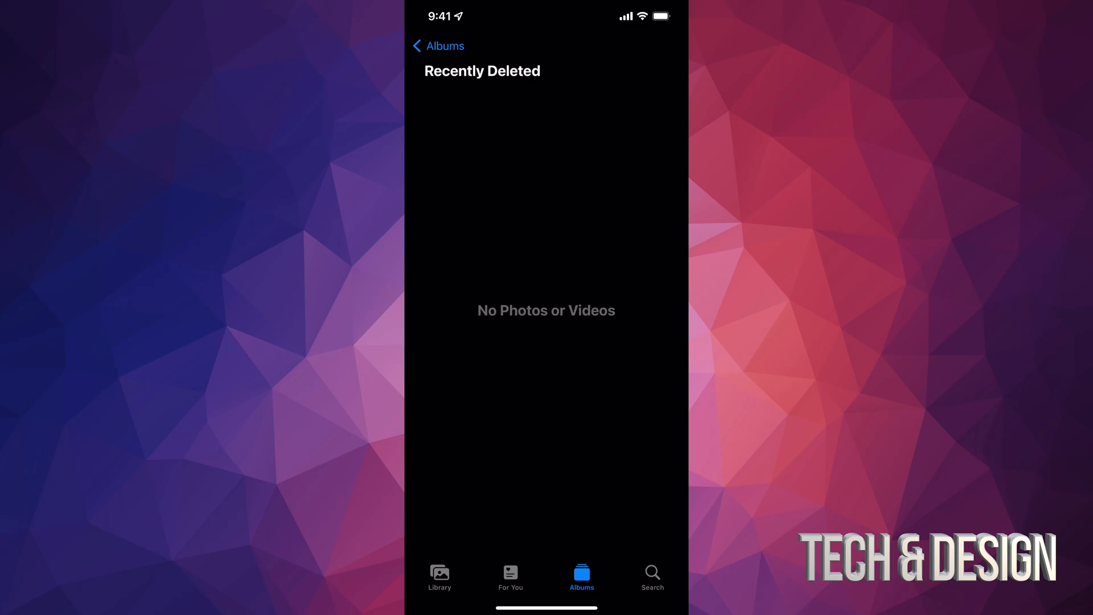
pyautogui.click(438, 46)
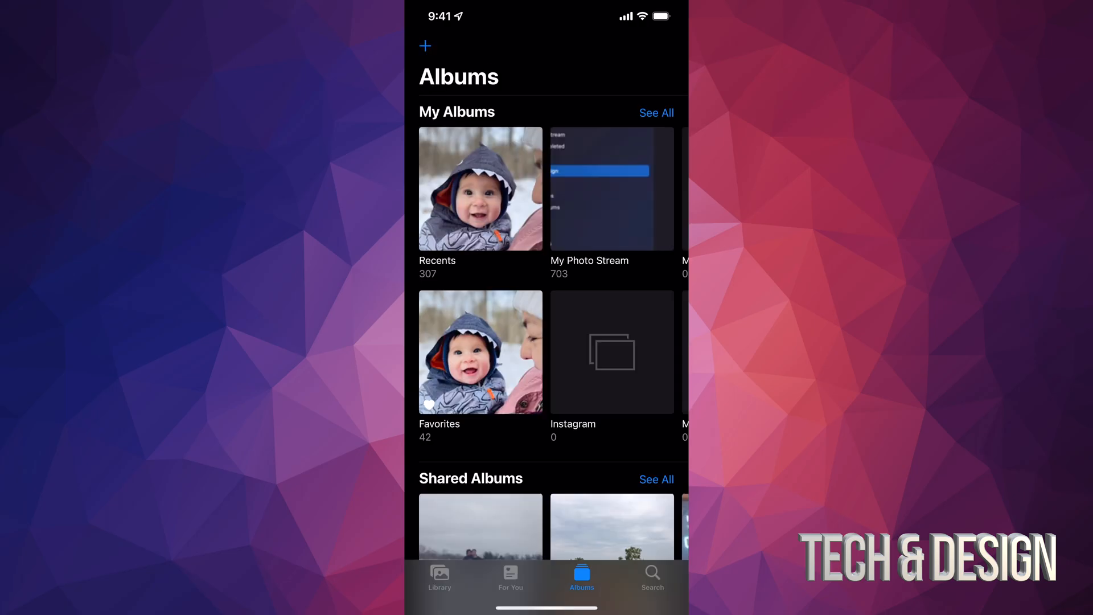